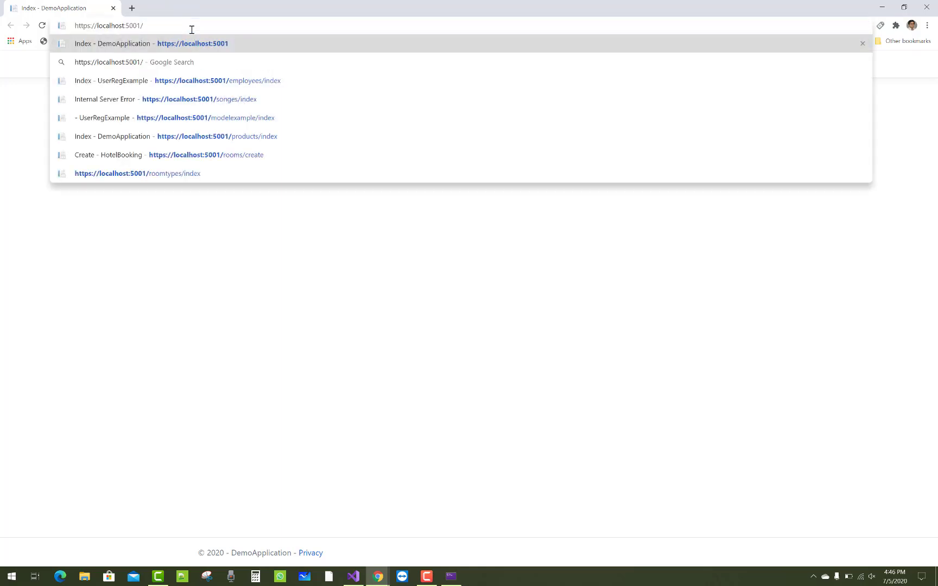
# Search the localhost products page for 'Tulika' and get the red 'Search Product Not Found' alert.
pyautogui.click(217, 137)
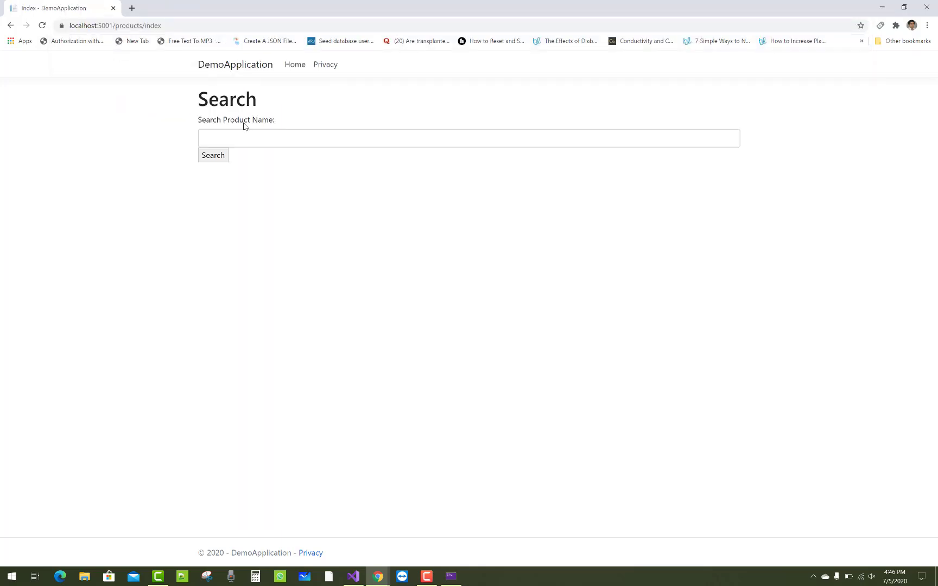
pyautogui.write('Tulika')
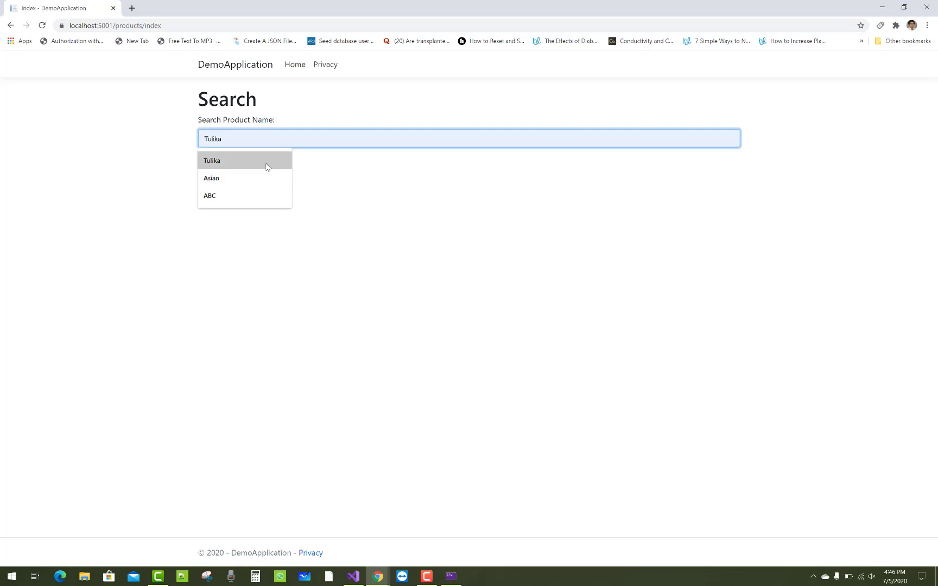
pyautogui.click(212, 160)
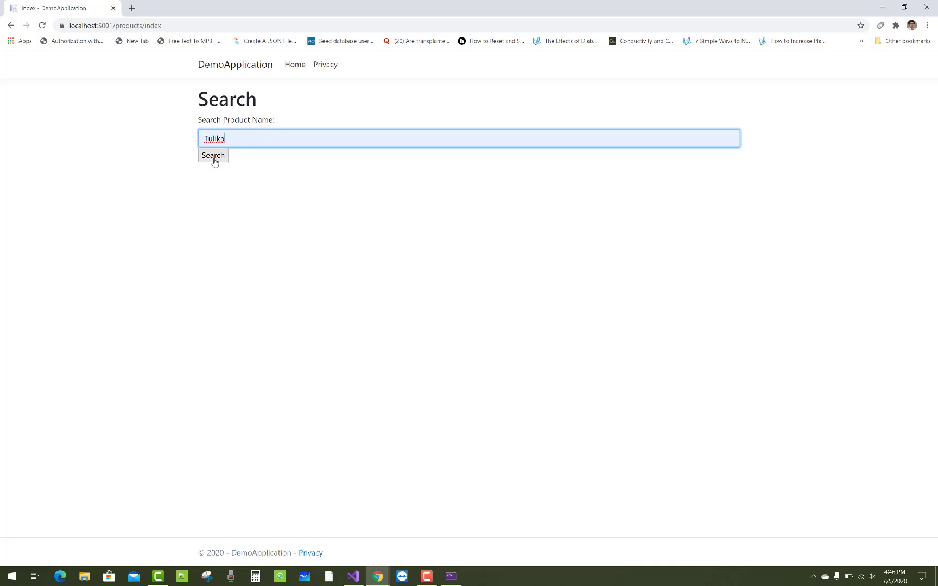
pyautogui.click(213, 155)
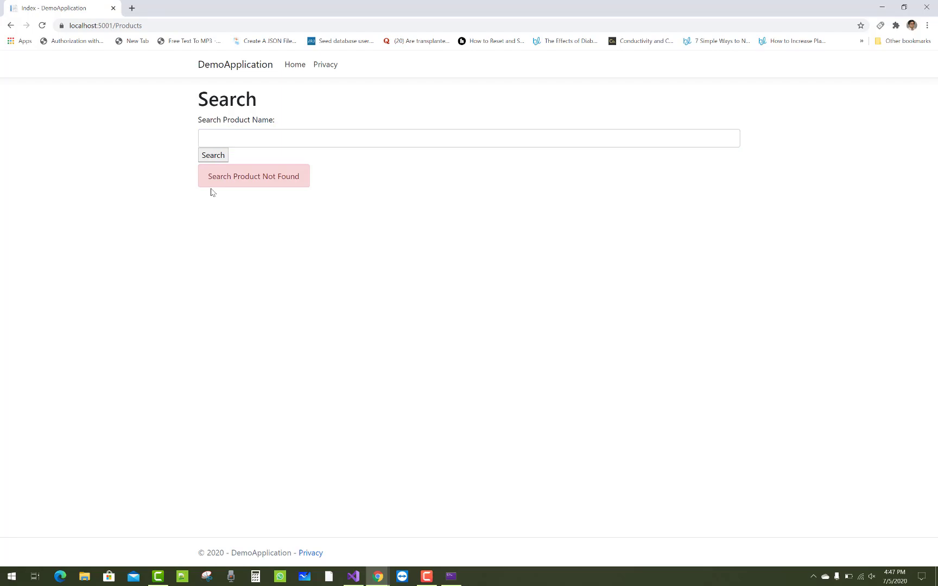
pyautogui.moveTo(383, 211)
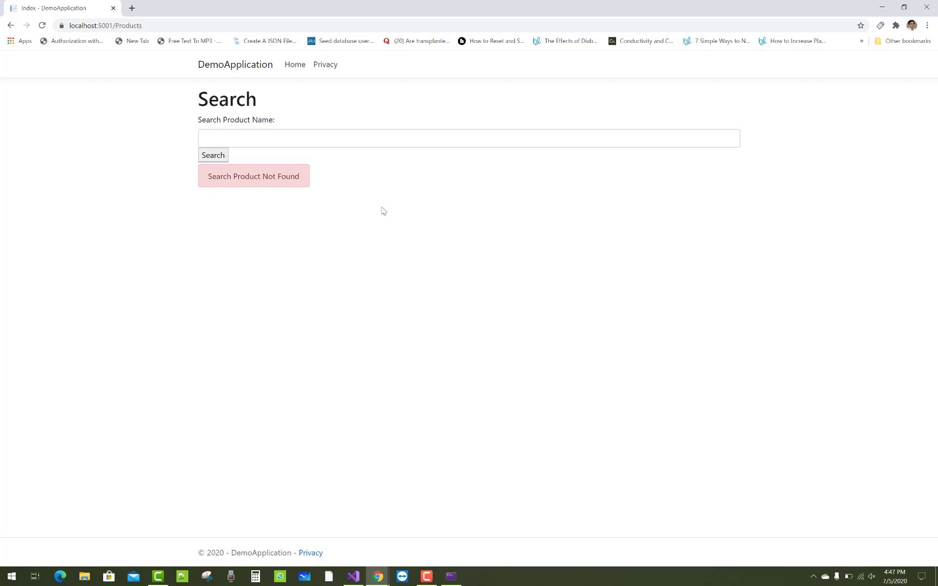
pyautogui.moveTo(791, 52)
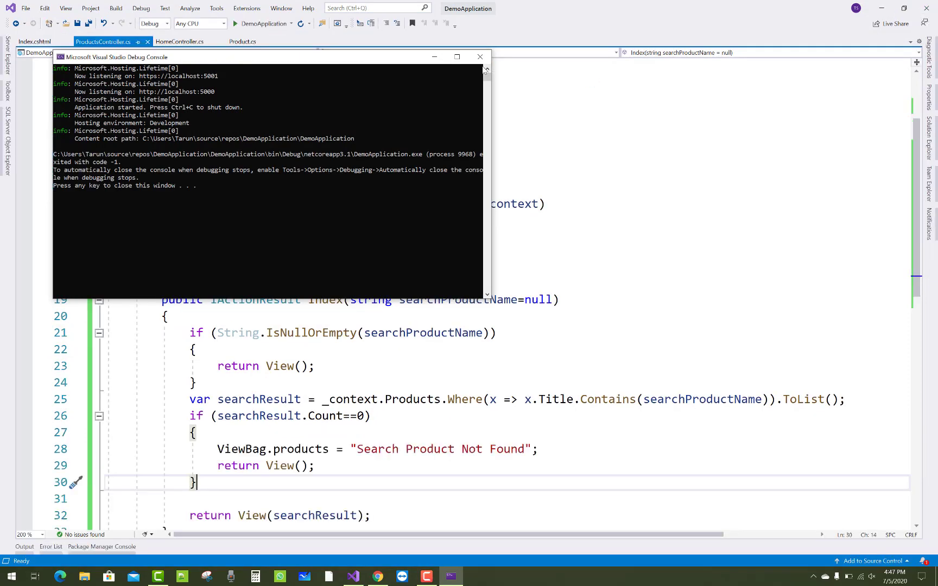
# Review the ProductsController Index logic, highlighting the searchResult.Count==0 condition, then view Index.cshtml.
pyautogui.click(480, 57)
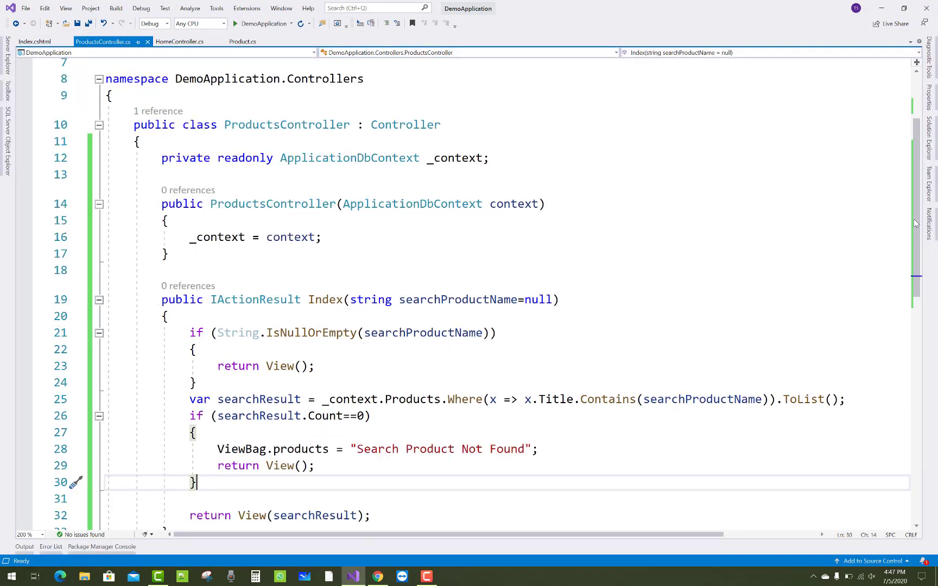
pyautogui.scroll(-3)
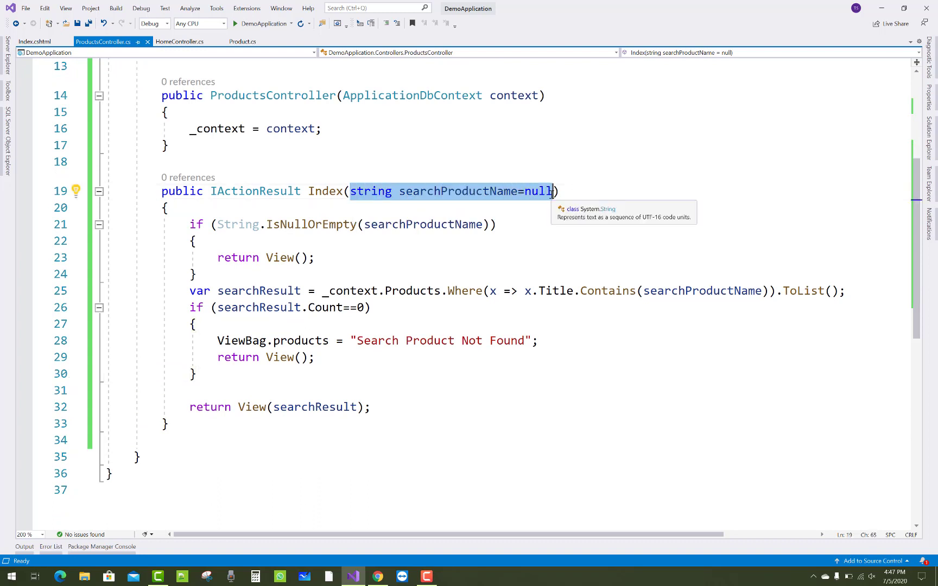
pyautogui.moveTo(545, 255)
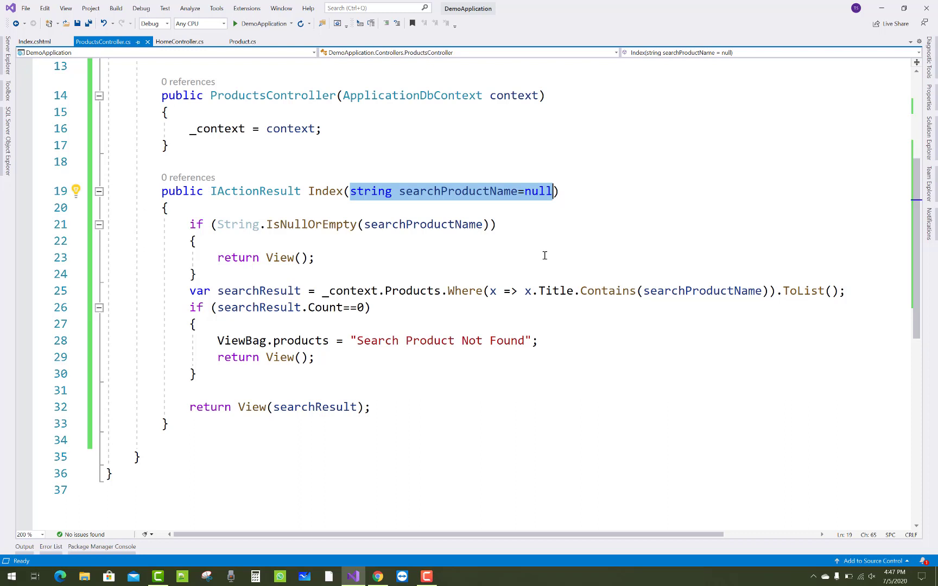
pyautogui.moveTo(188, 223)
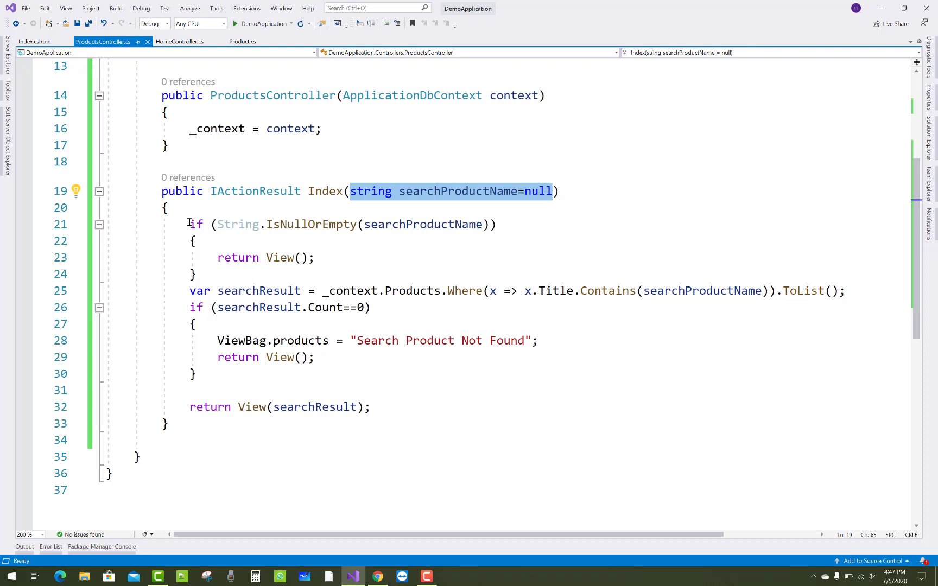
pyautogui.moveTo(189, 225); pyautogui.dragTo(198, 274)
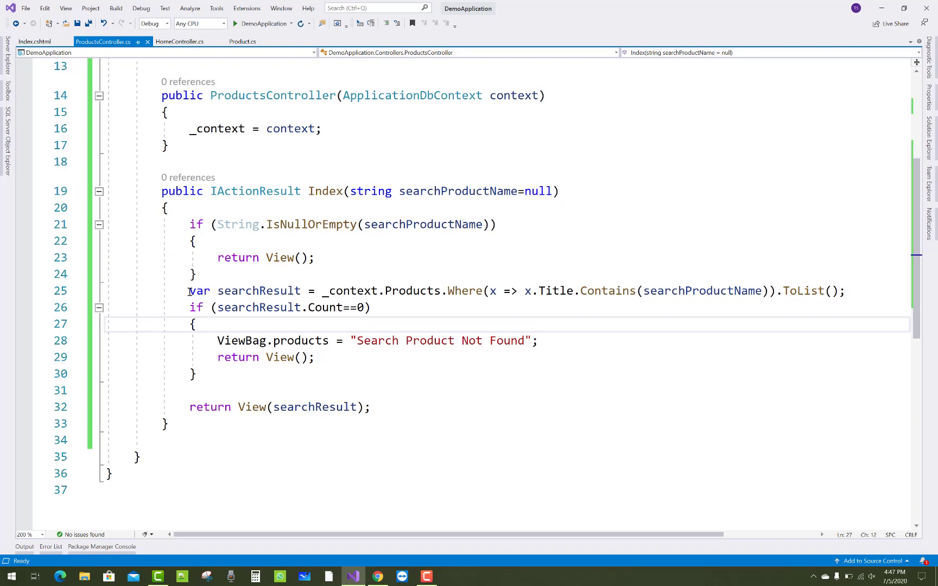
pyautogui.moveTo(188, 291); pyautogui.dragTo(448, 291)
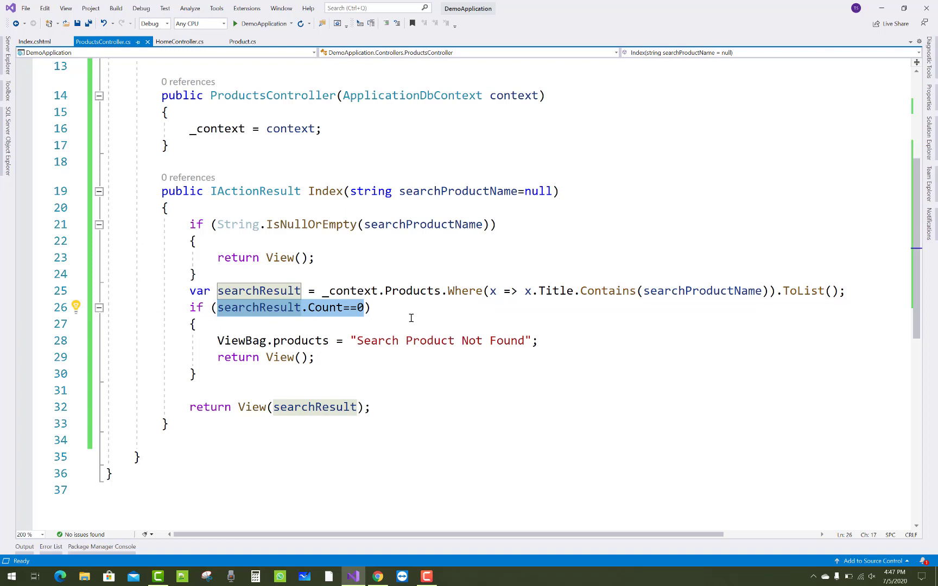
pyautogui.moveTo(299, 340)
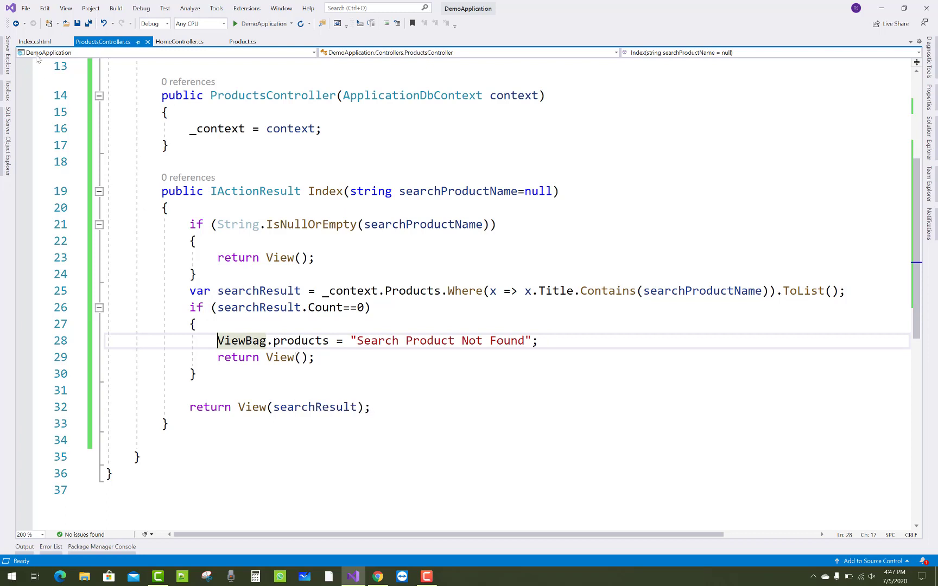
pyautogui.click(36, 41)
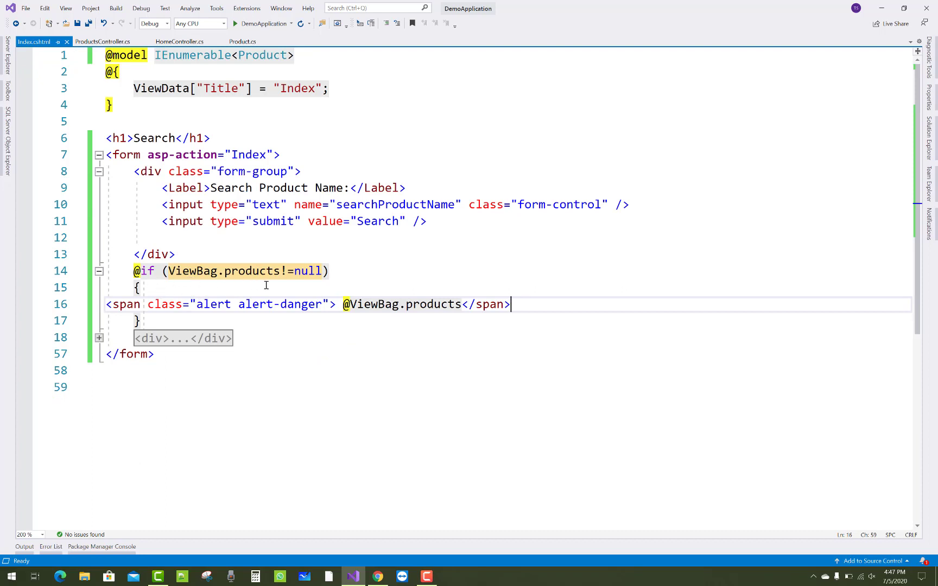
pyautogui.moveTo(316, 280)
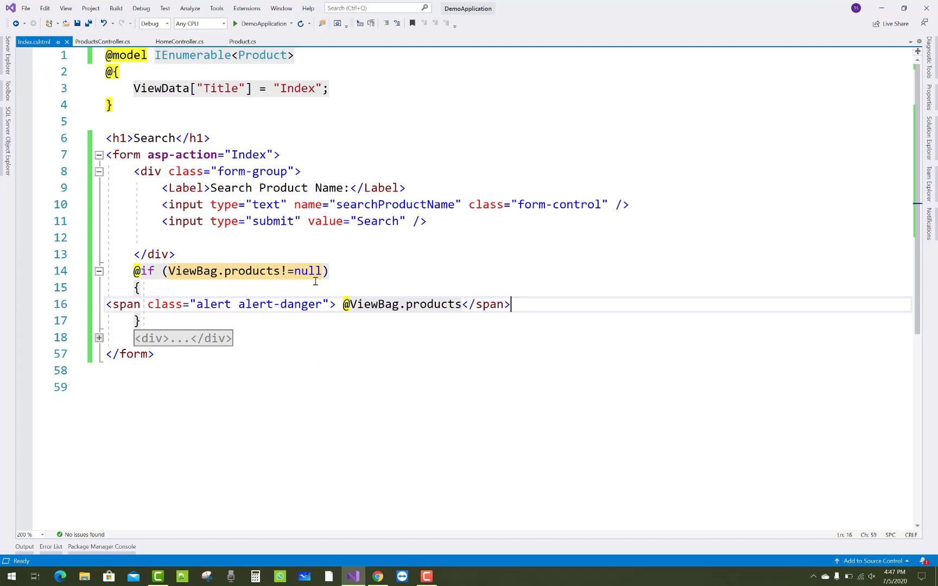
pyautogui.moveTo(242, 271)
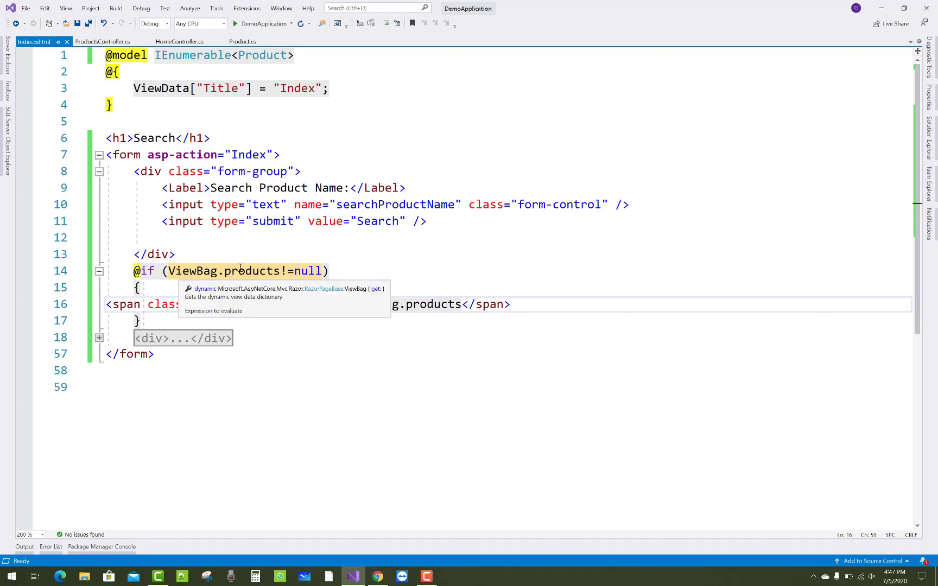
pyautogui.moveTo(362, 278)
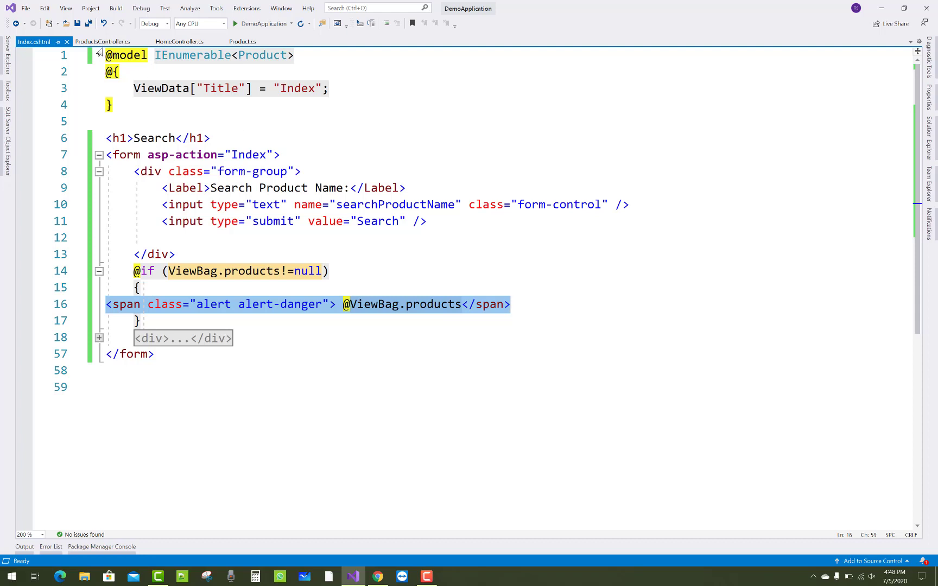
# Return to ProductsController.cs showing the 'Search Product Not Found' ViewBag assignment.
pyautogui.click(111, 41)
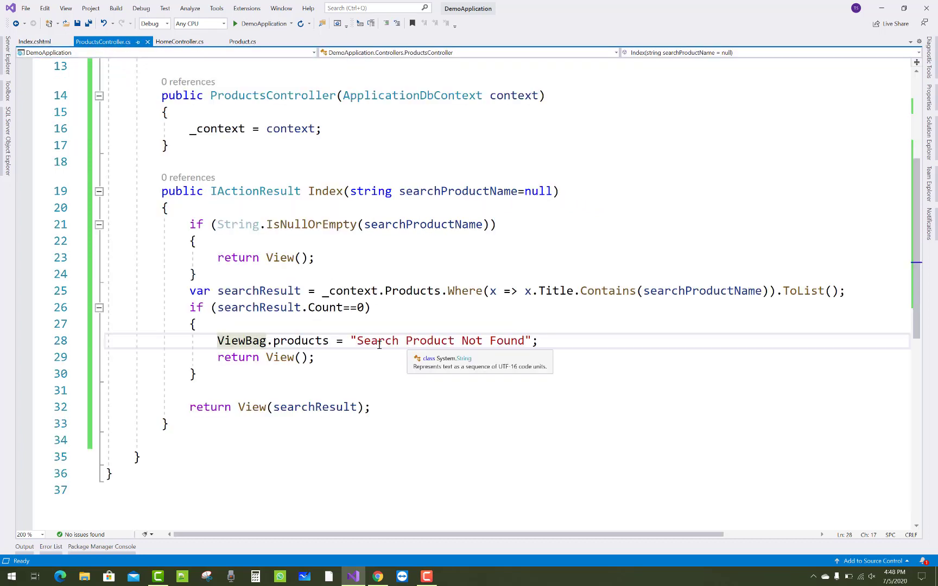
pyautogui.moveTo(577, 354)
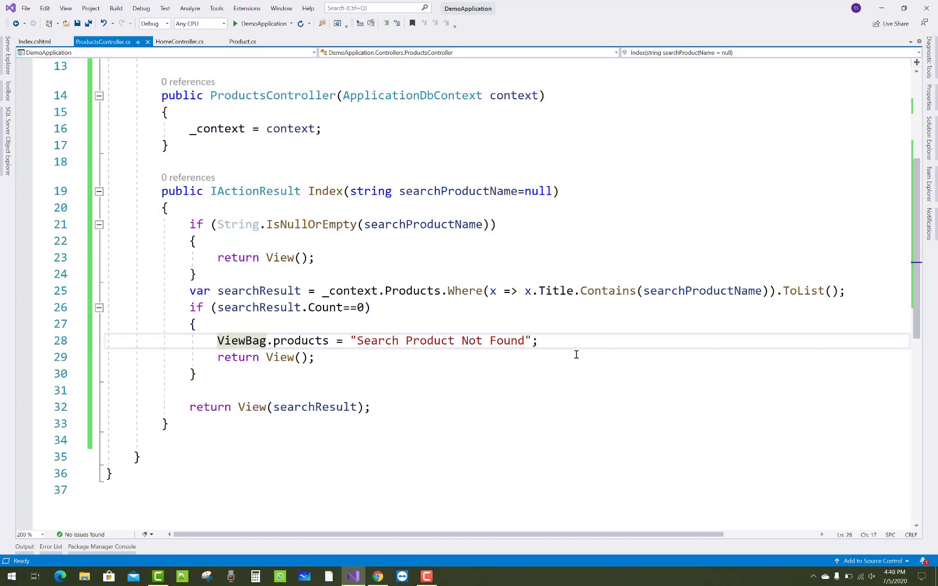